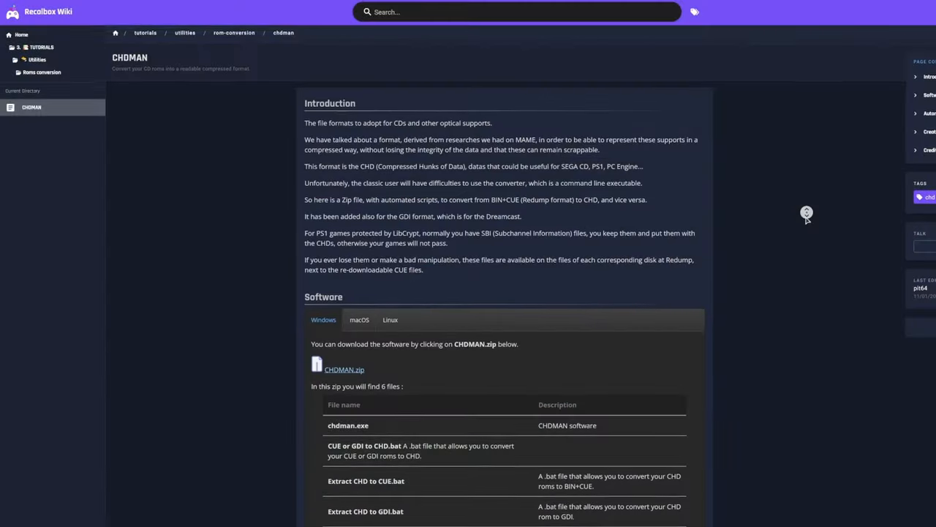
- Scroll to the Software section and download the CHDMAN.zip package
scroll(down, 3)
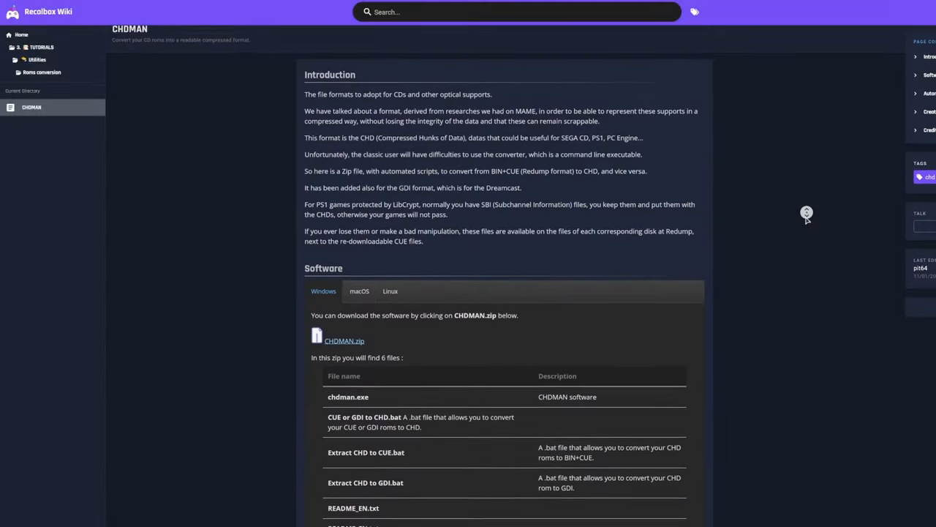
scroll(down, 3)
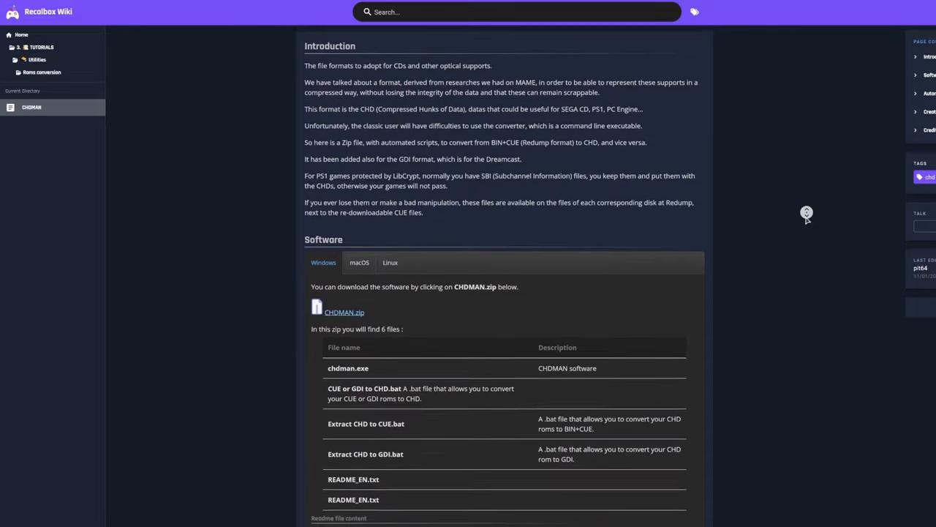
scroll(down, 3)
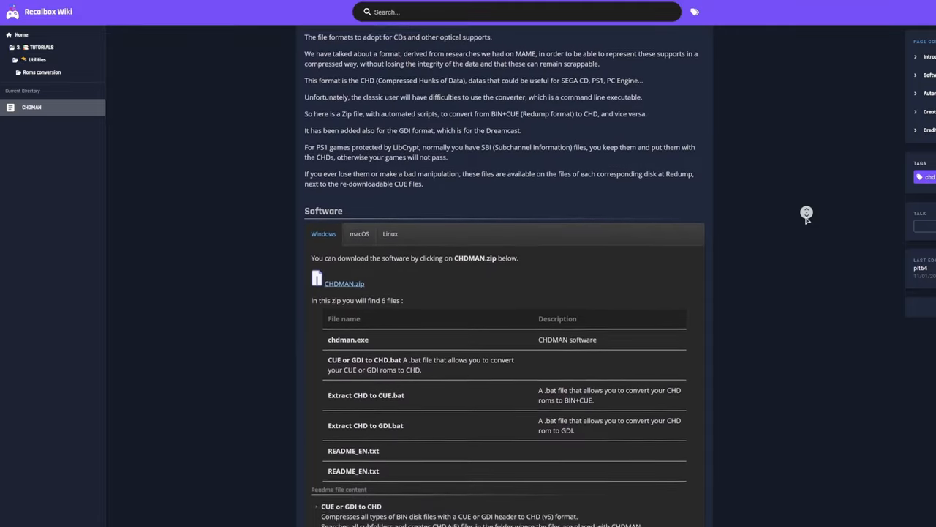
scroll(down, 3)
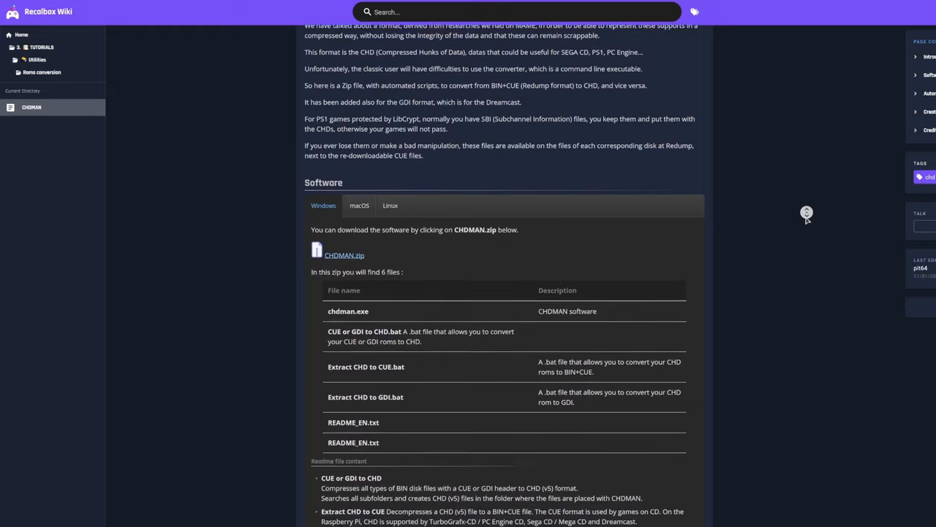
scroll(down, 3)
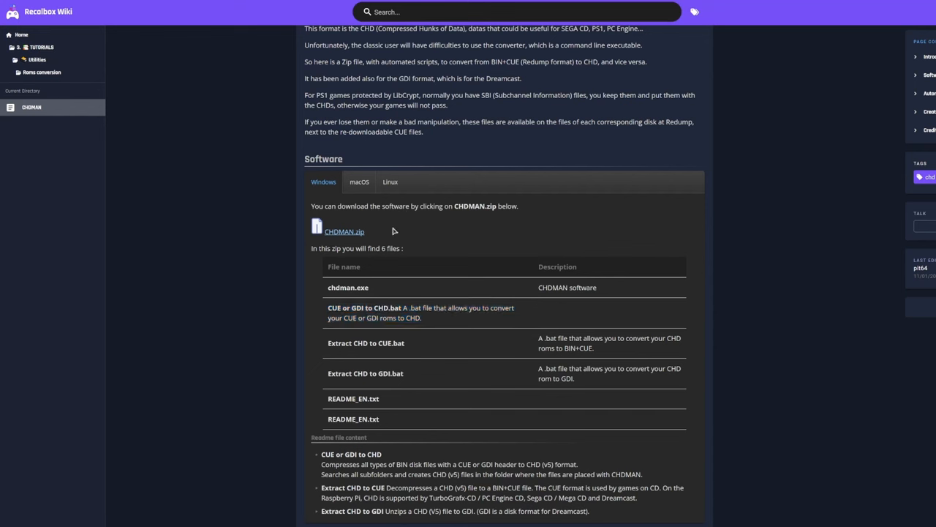
click(344, 231)
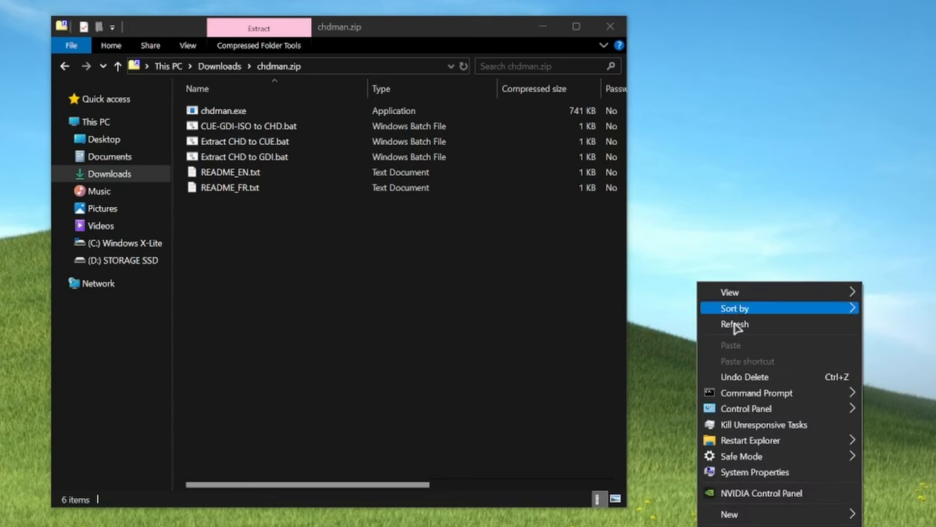
- Create a desktop folder named chdman for the six extracted files and start a subfolder inside it
click(729, 513)
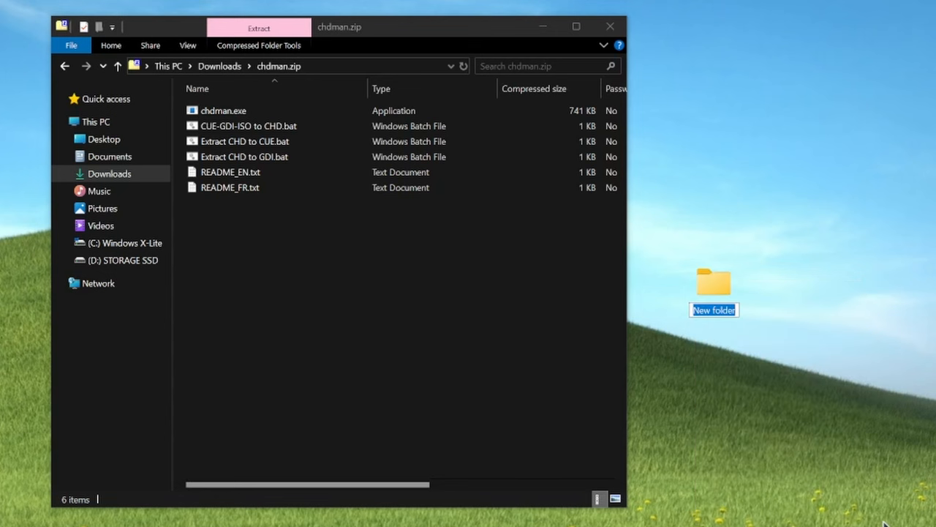
text(chdman)
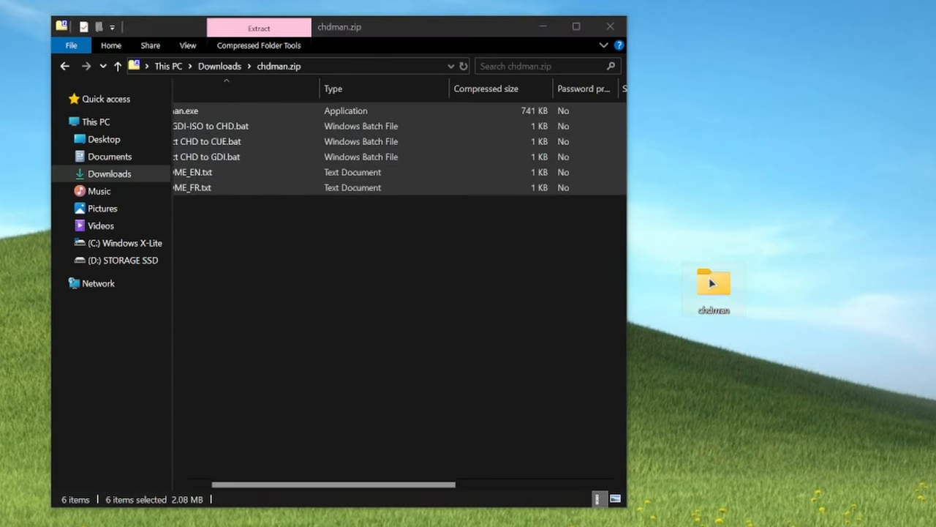
click(609, 27)
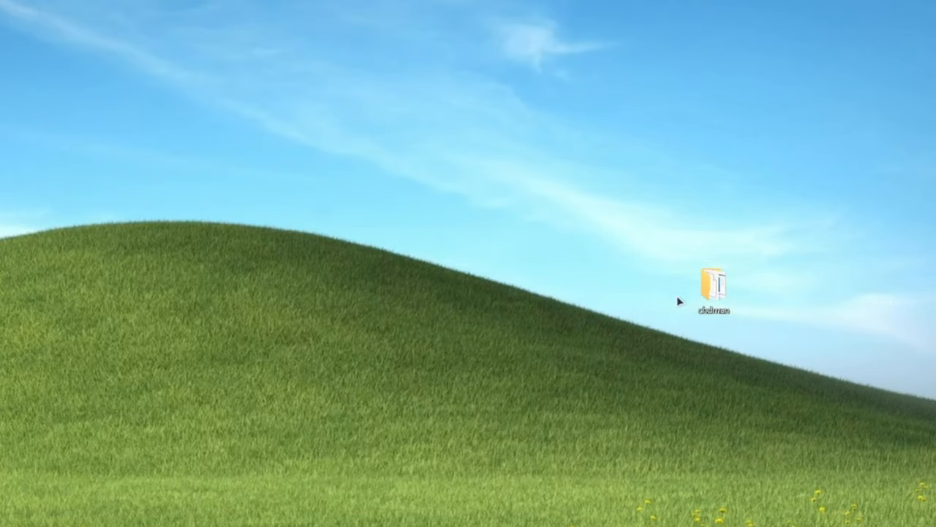
double_click(712, 286)
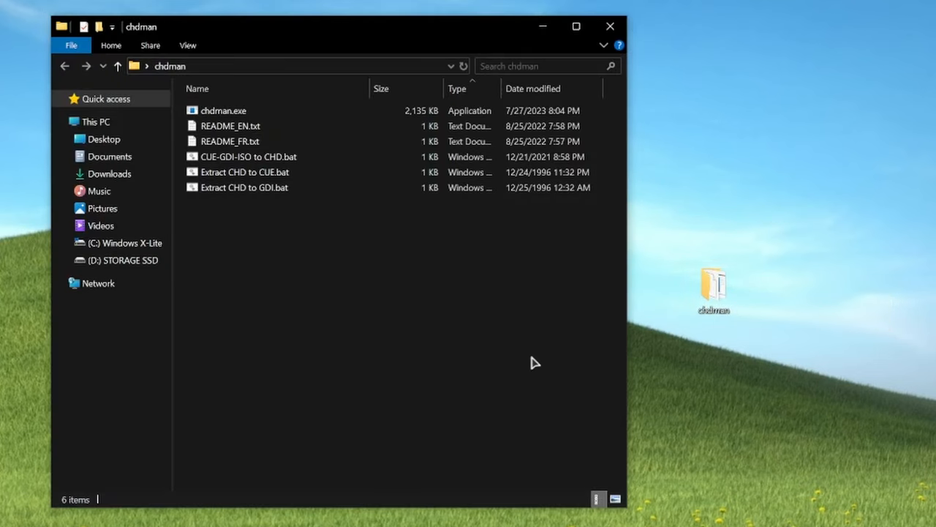
right_click(299, 232)
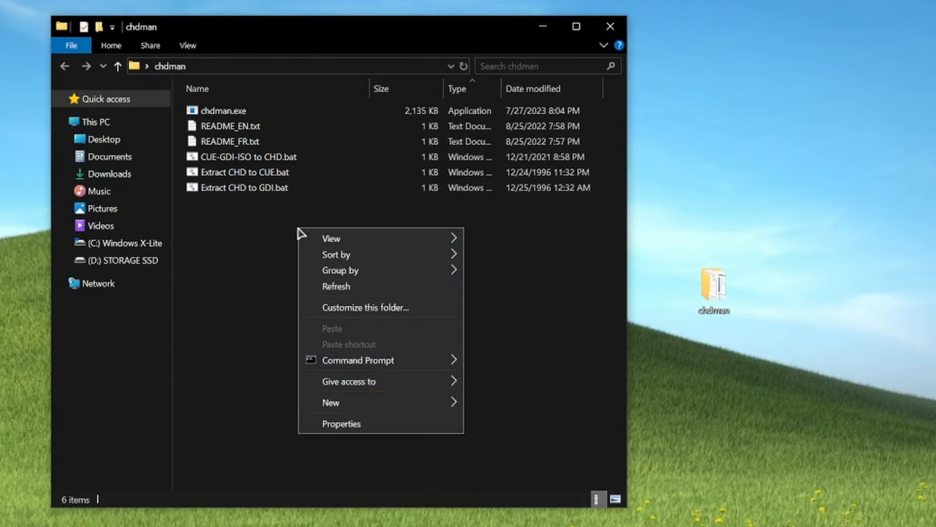
click(331, 401)
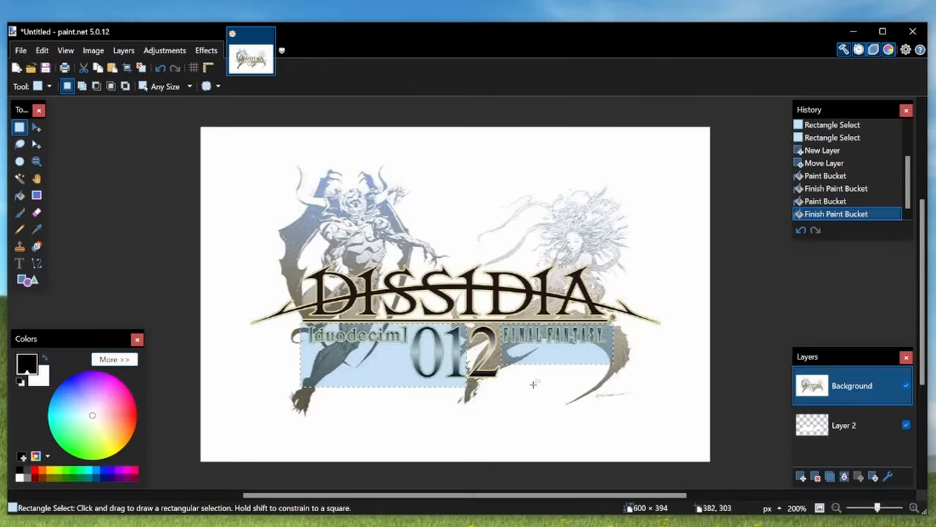
key(Delete)
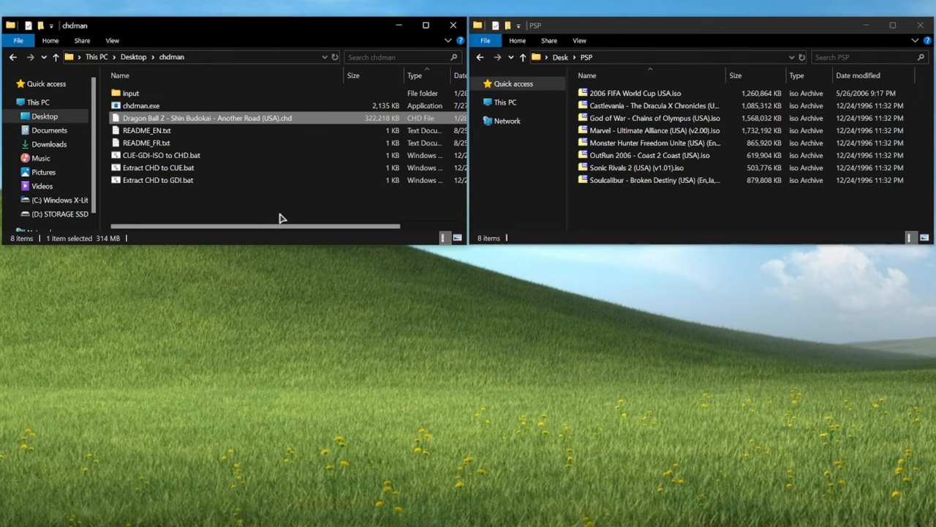
- Select all 121 ISO games in the Sony - PSP folder
key(ctrl+a)
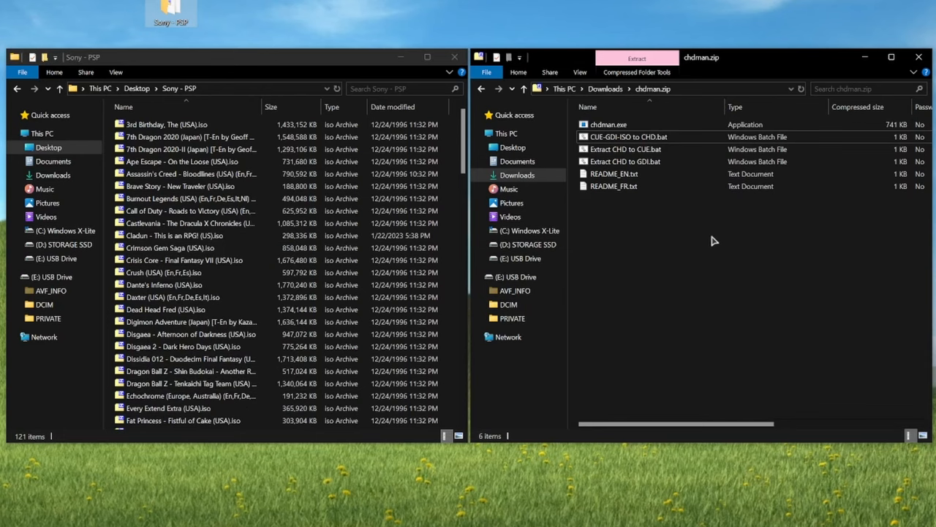
- Place chdman.exe and CUE-GDI-ISO to CHD.bat among the PSP games and run the script
click(608, 123)
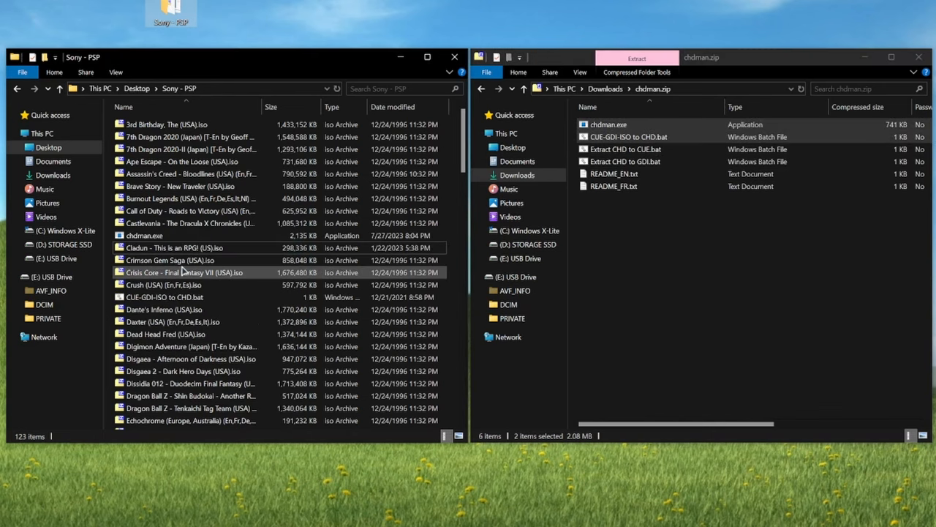
click(163, 297)
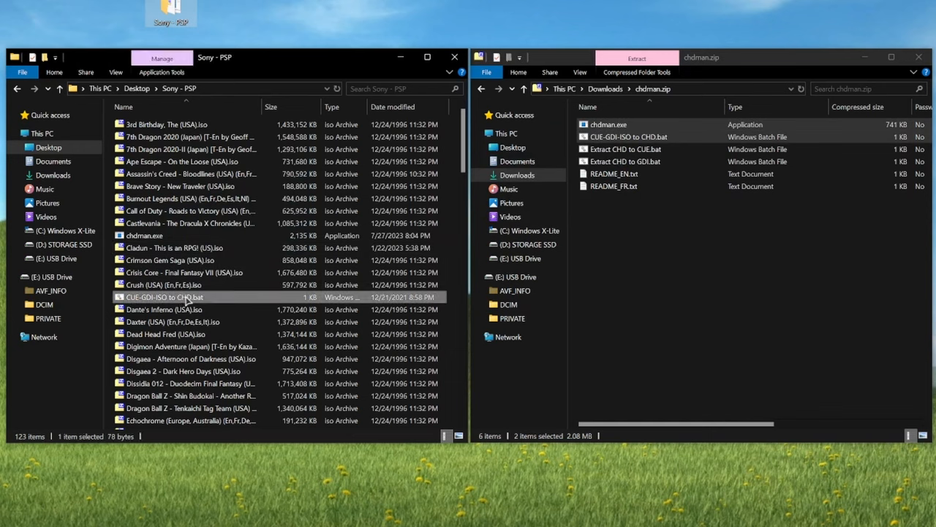
mouse_move(191, 297)
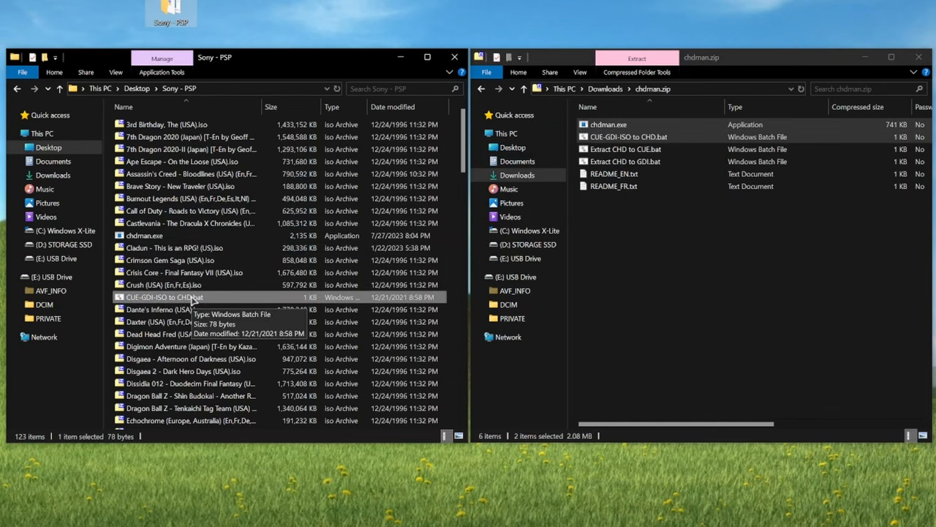
double_click(164, 296)
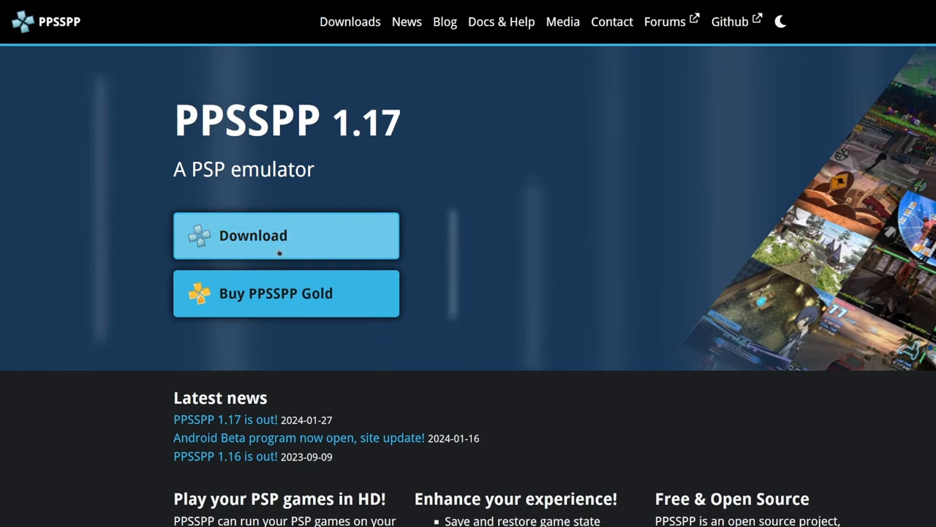
- Browse the PPSSPP download page listing builds for every platform
click(285, 234)
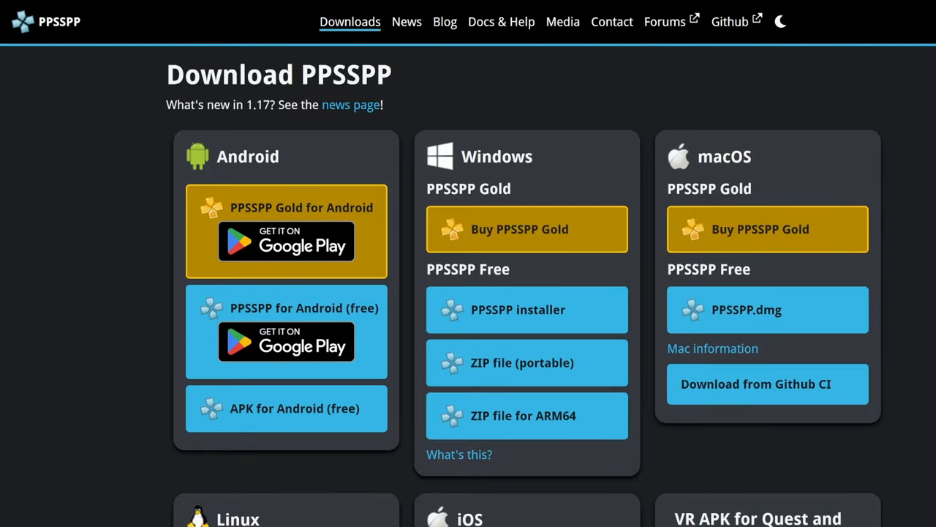
scroll(down, 3)
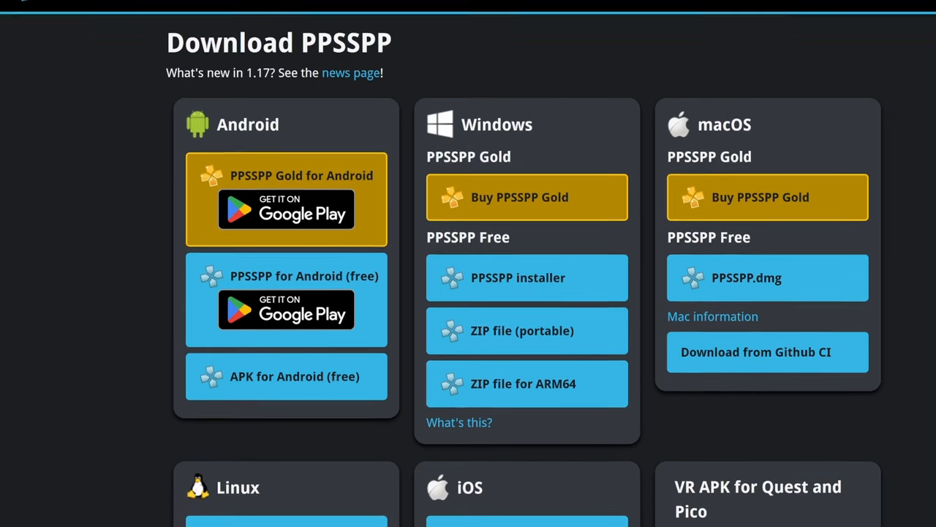
scroll(down, 3)
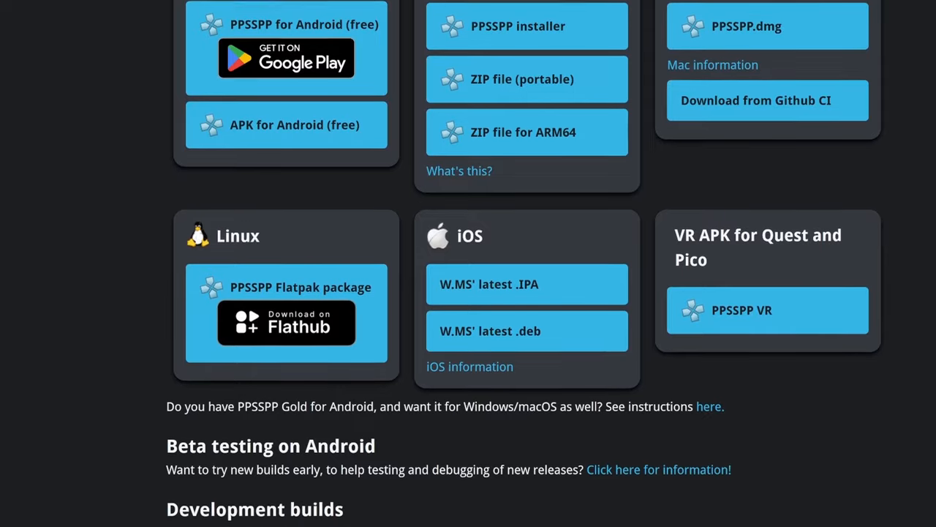
scroll(down, 3)
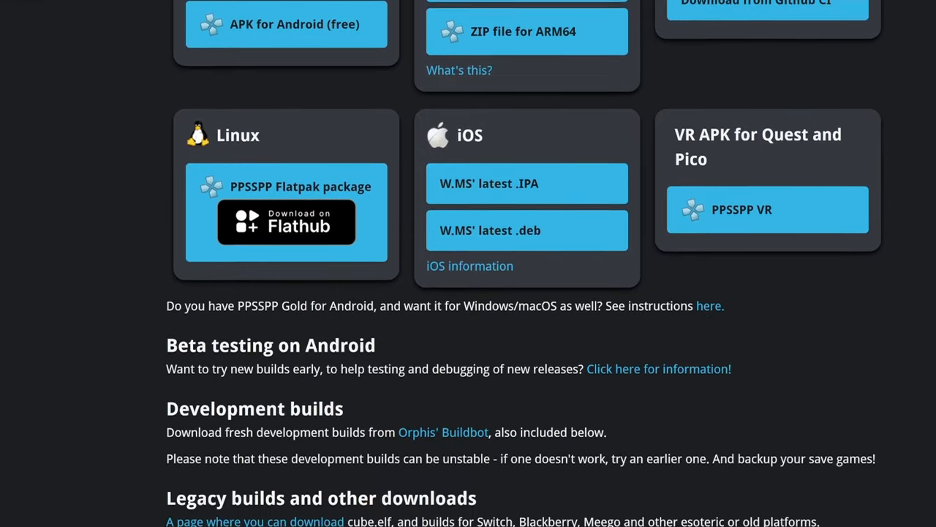
scroll(up, 3)
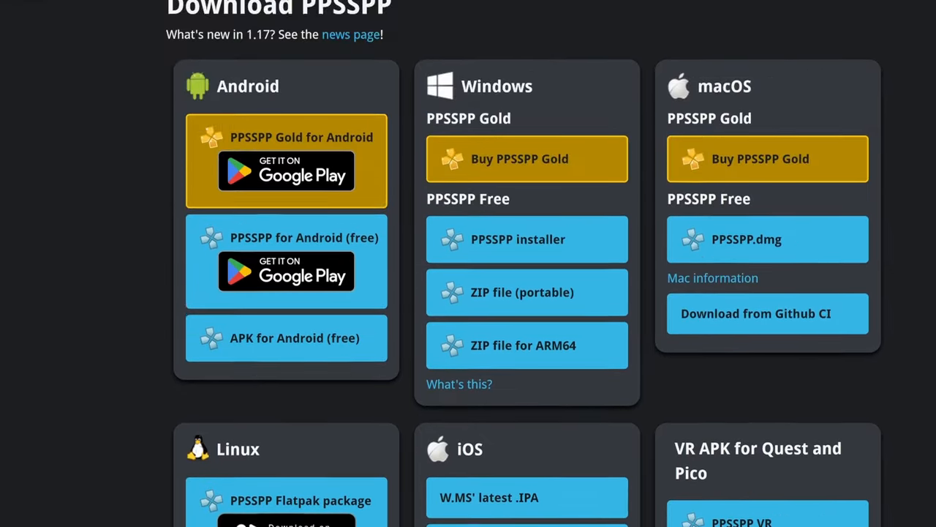
scroll(up, 3)
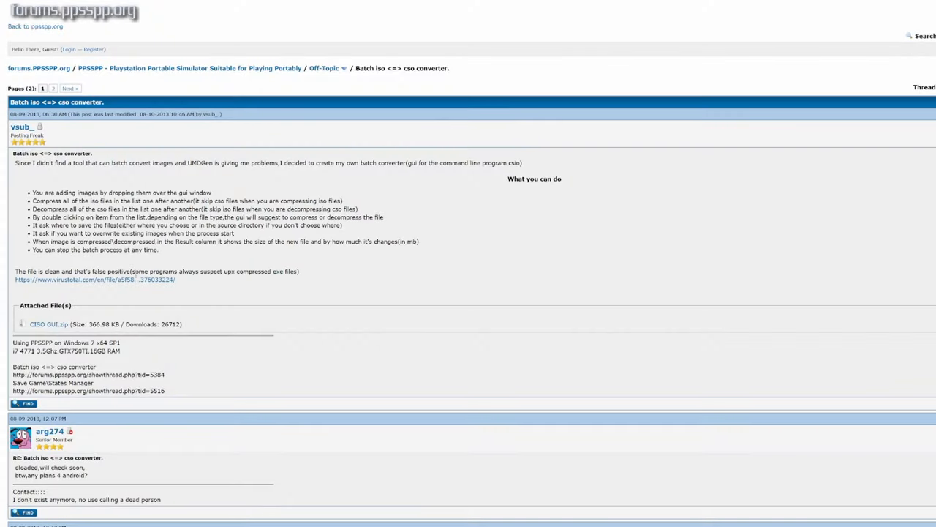
mouse_move(48, 324)
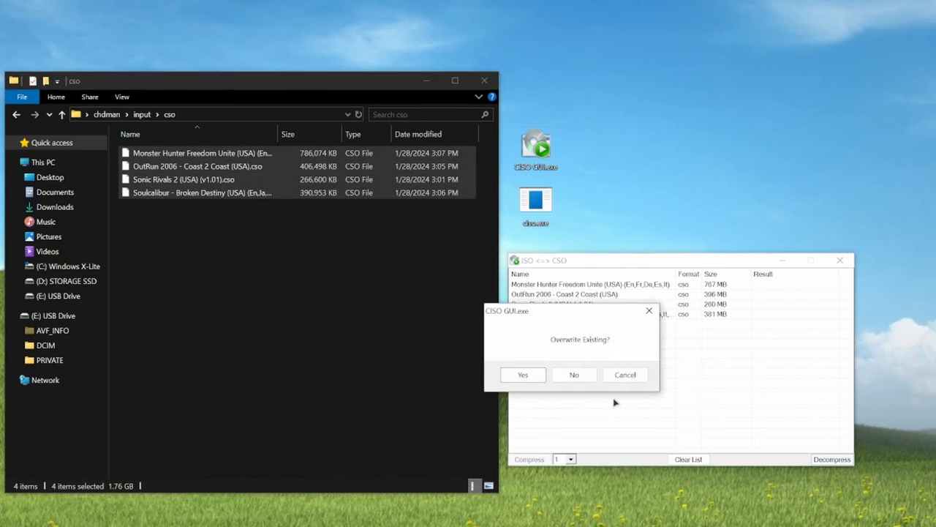
- Answer the Overwrite Existing and Use source directory prompts to start decompressing CSO to ISO
click(522, 375)
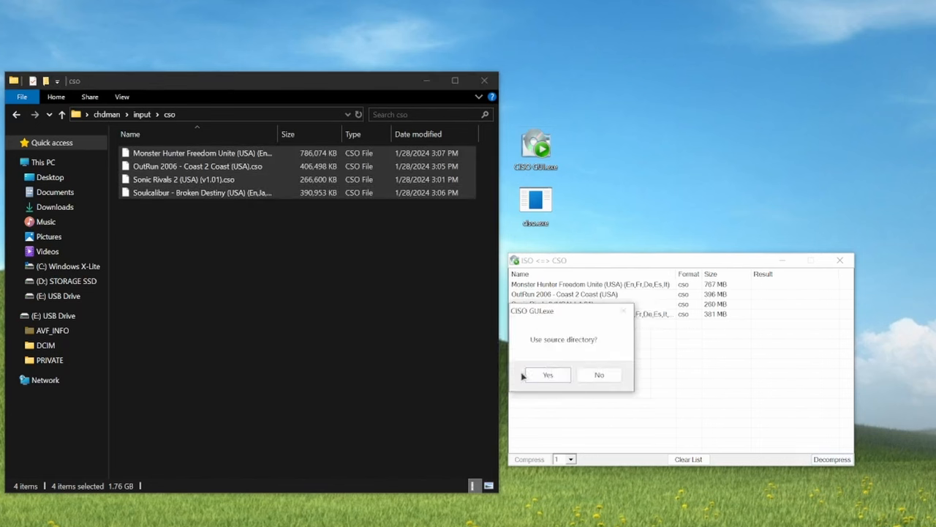
mouse_move(580, 380)
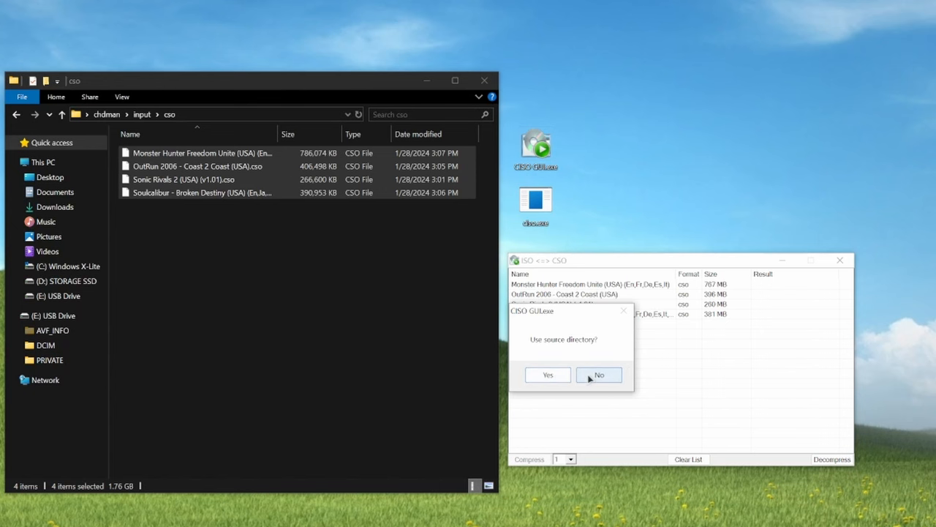
click(598, 375)
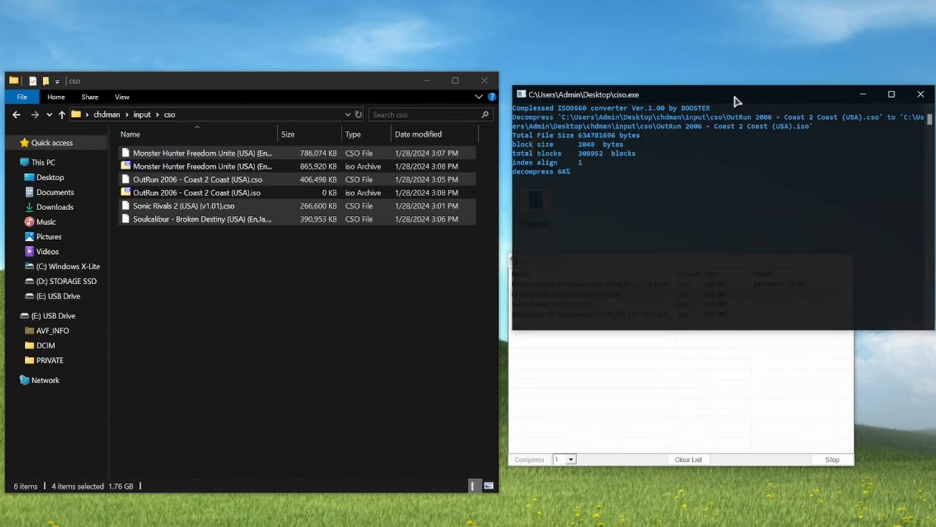